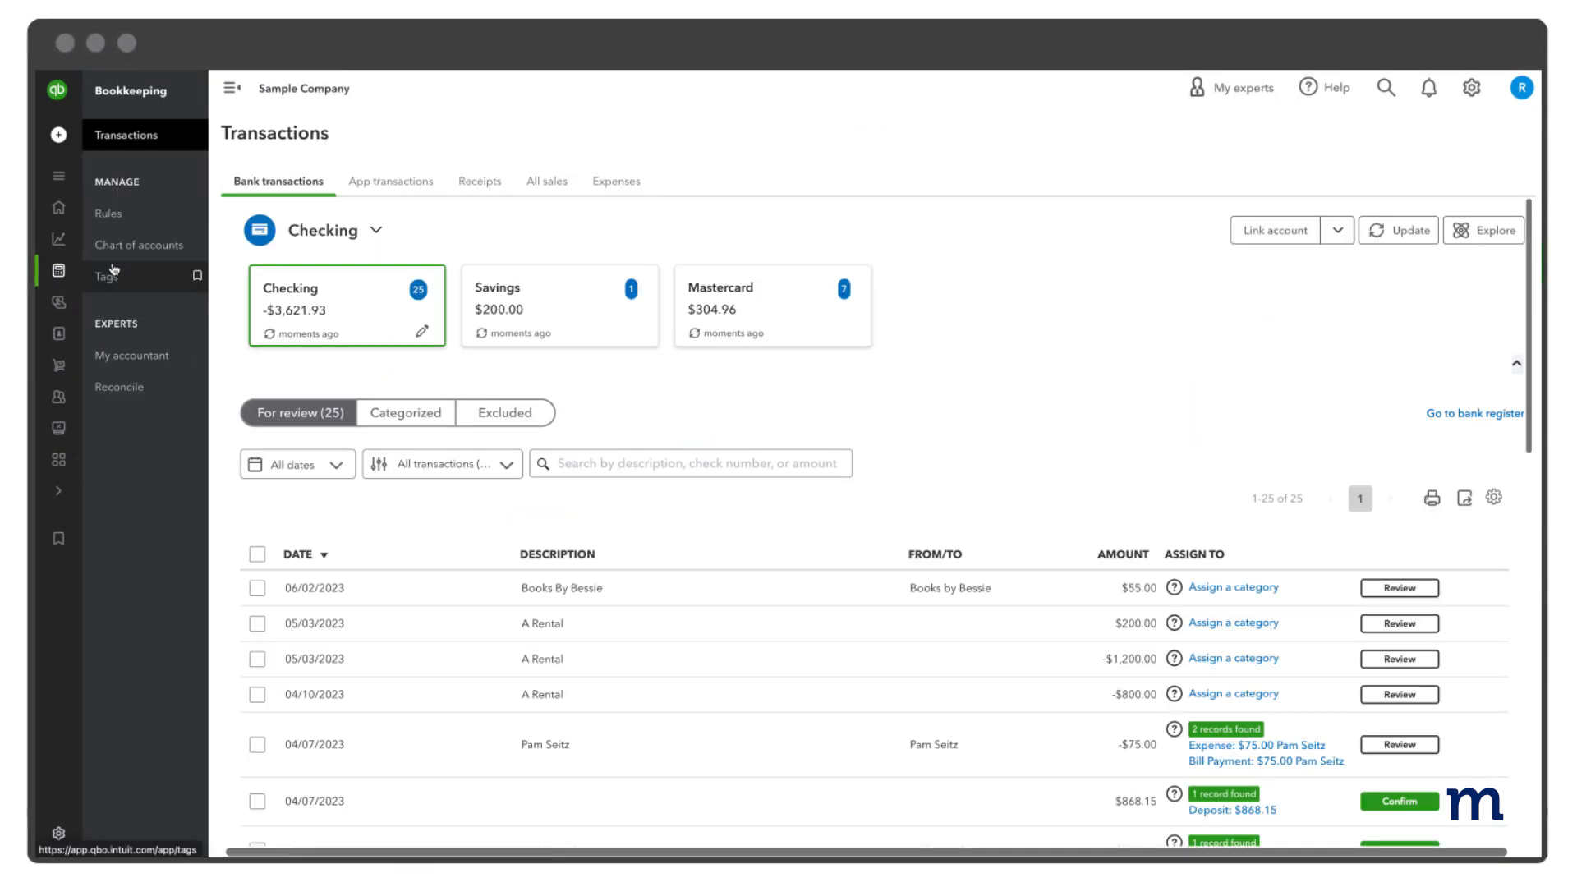
# Show the Expense Transactions list from the Transactions page
pyautogui.click(615, 181)
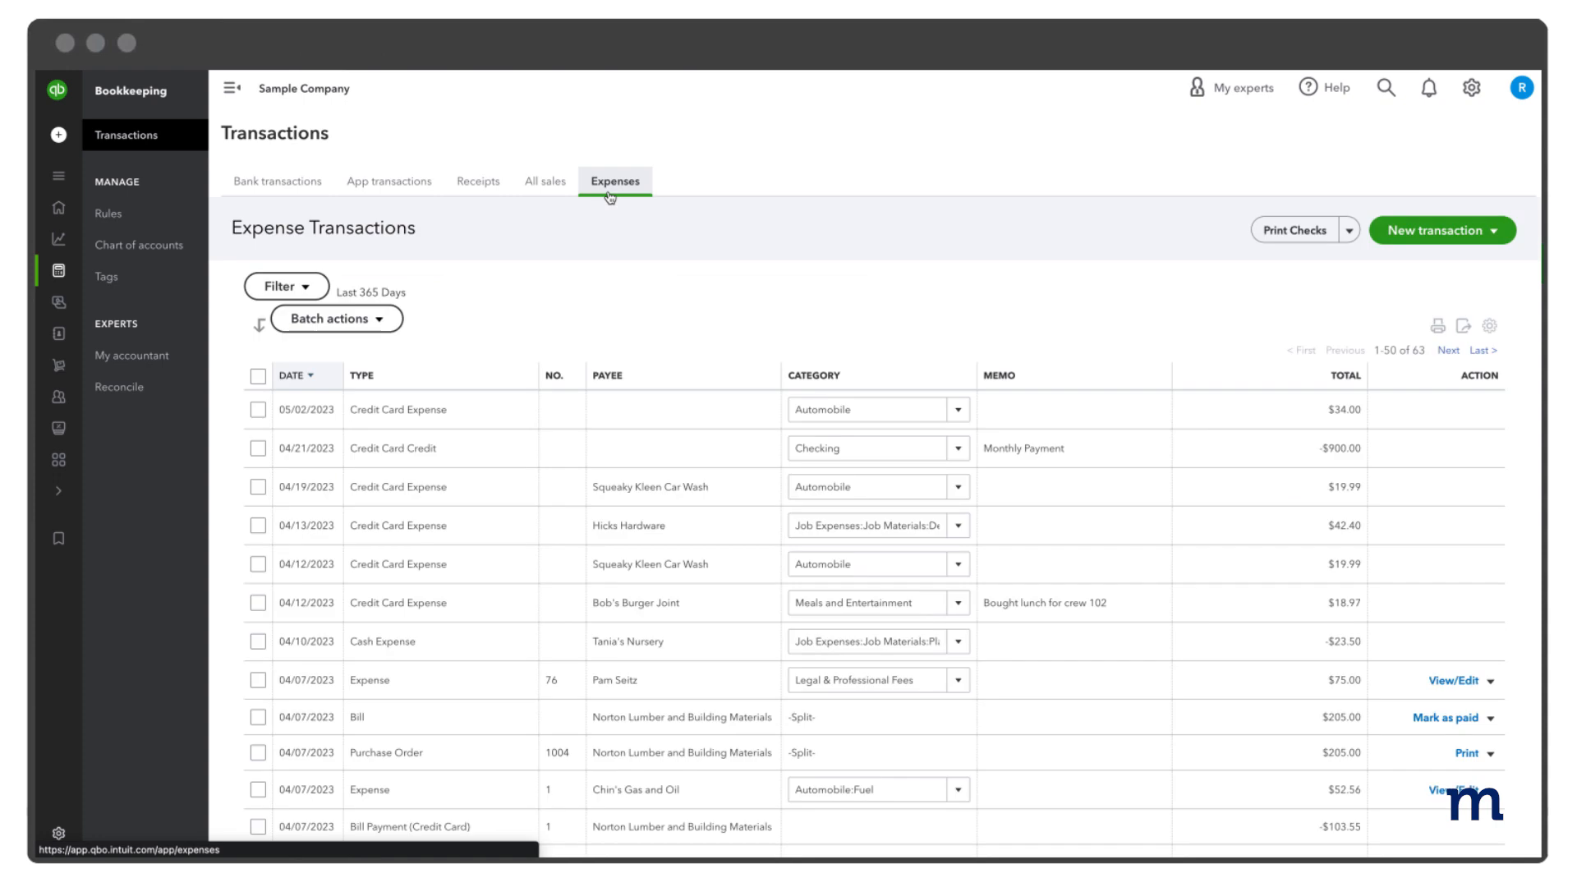
# Filter expenses to Type: Check and bring up the $19.99 Squeaky Kleen Car Wash check
pyautogui.click(286, 286)
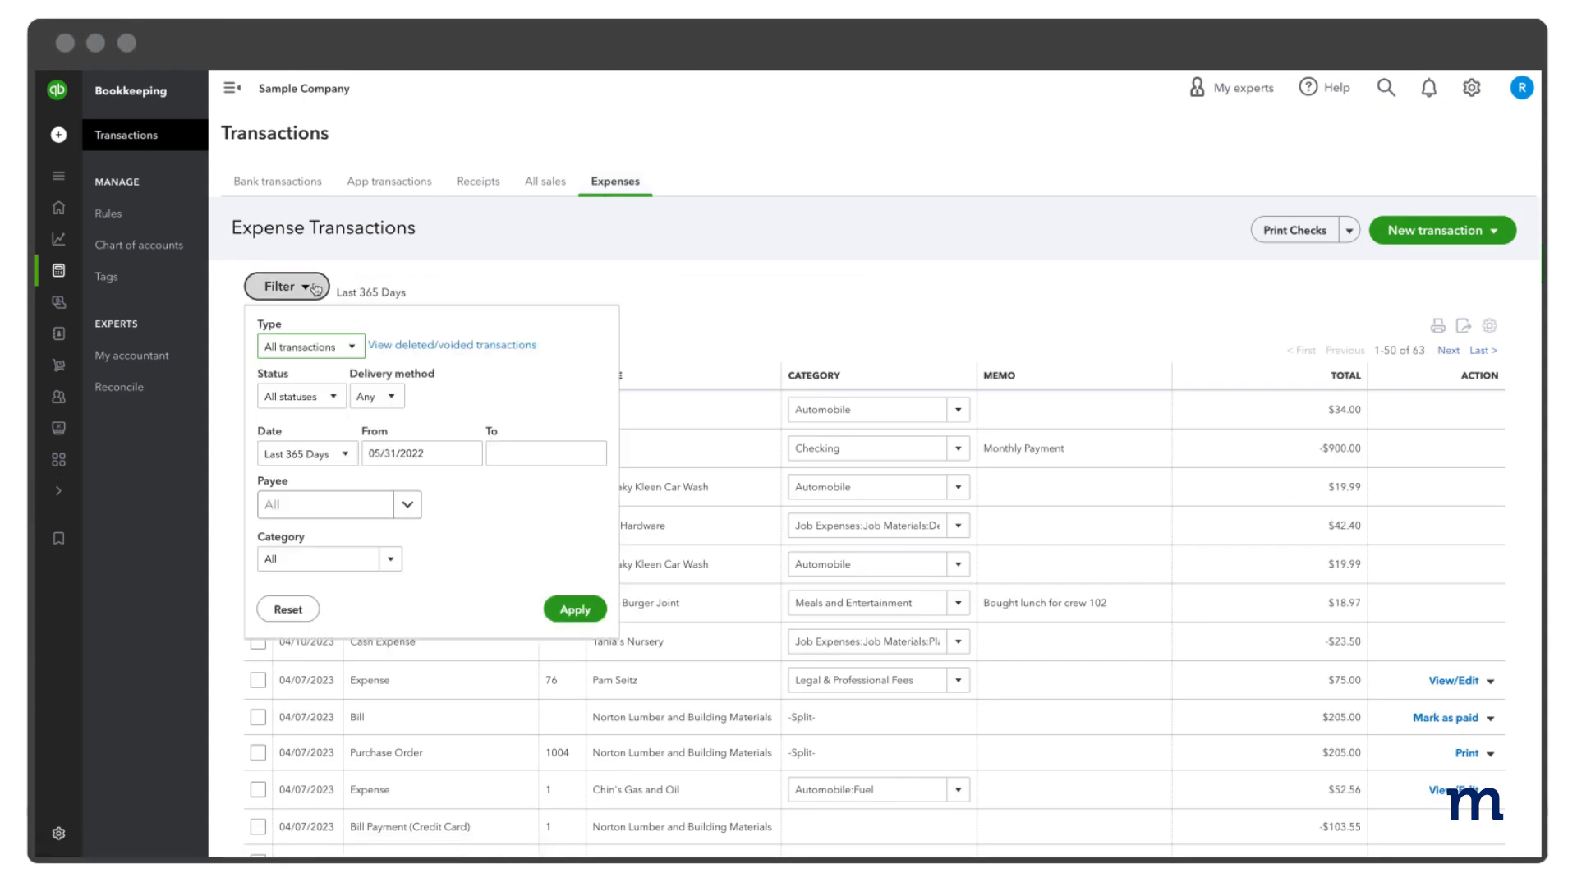
pyautogui.click(309, 347)
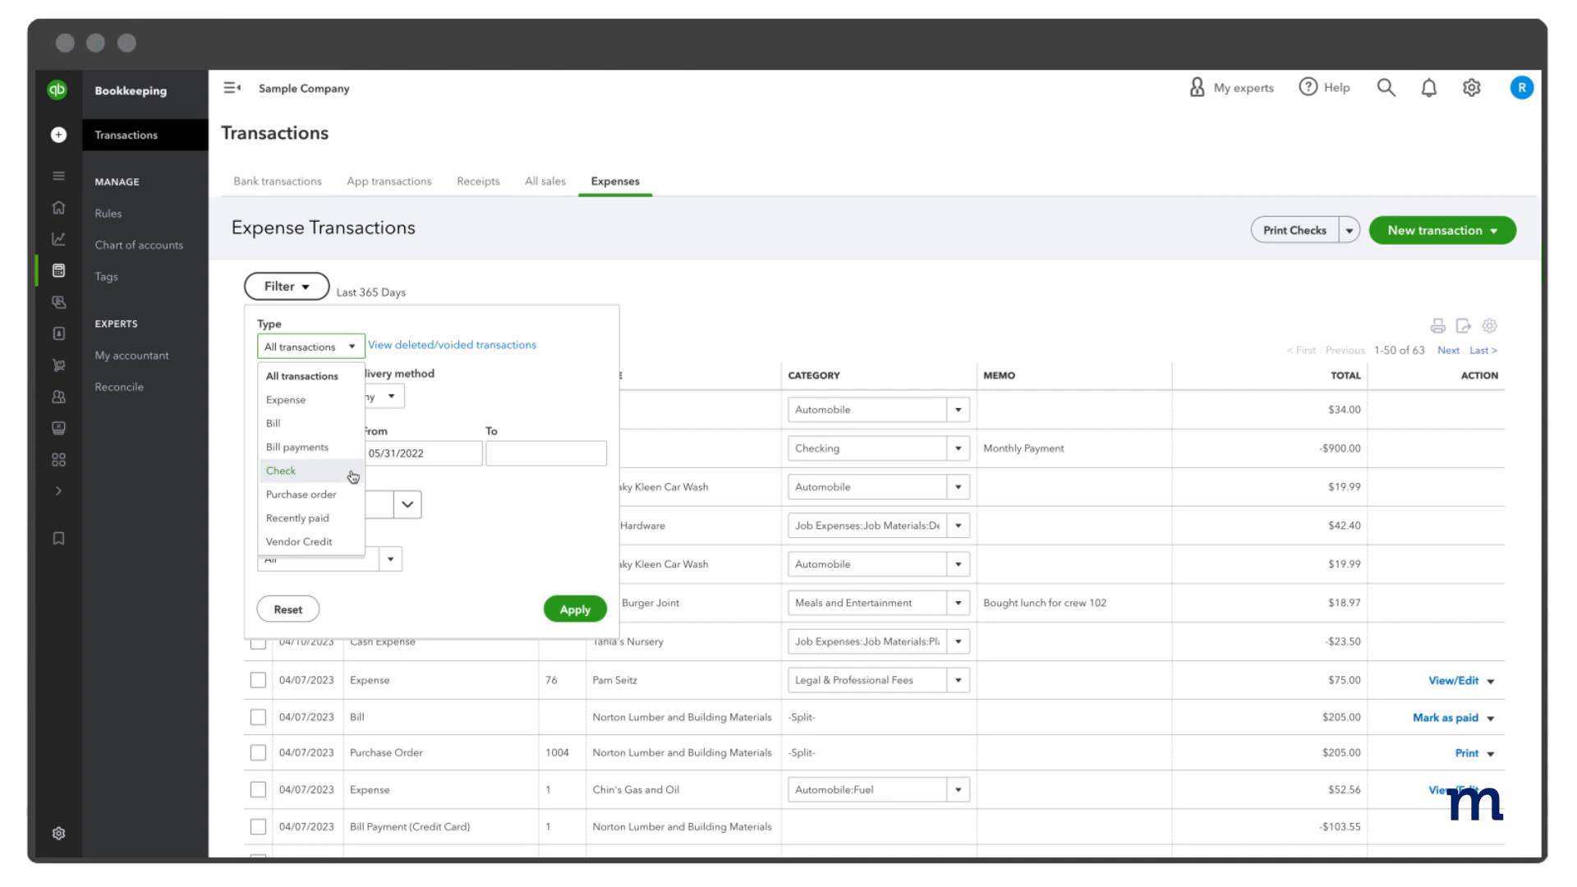
pyautogui.click(279, 472)
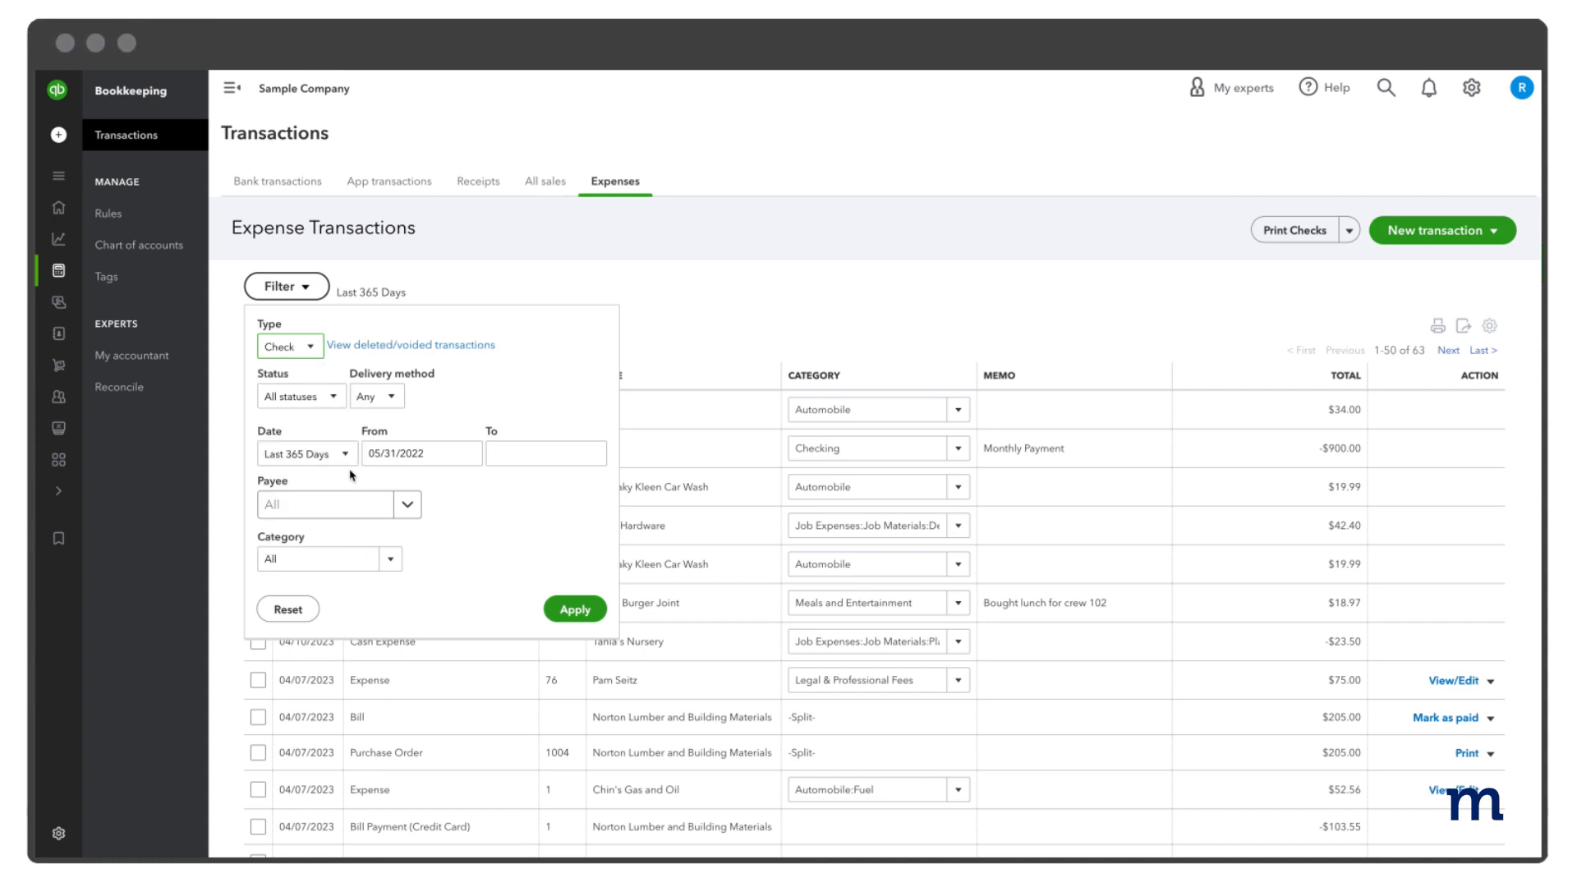
pyautogui.moveTo(577, 563)
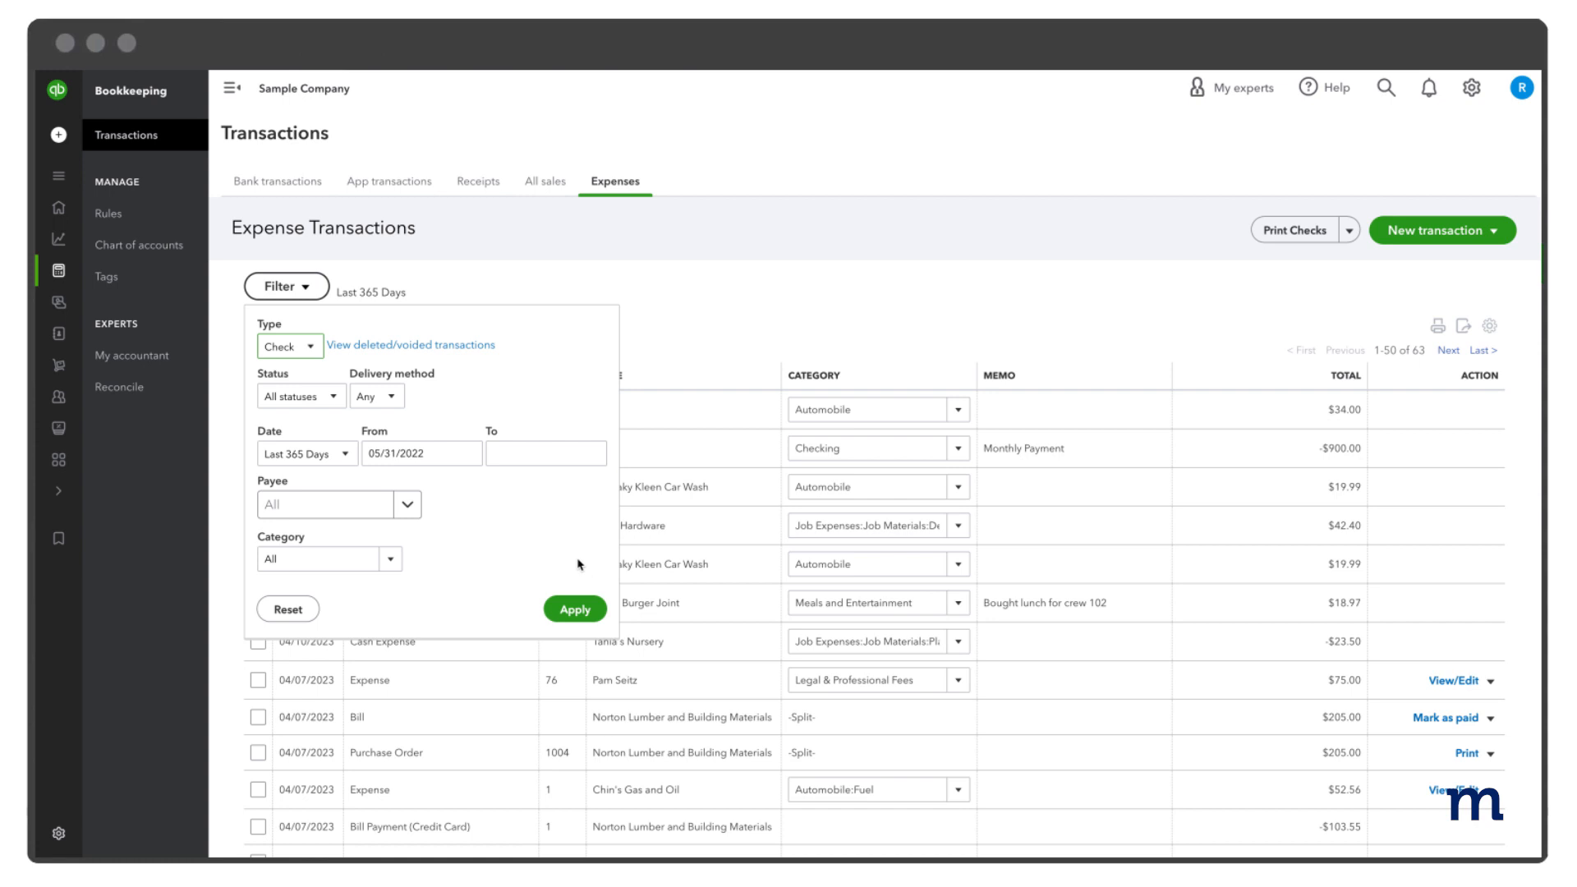
pyautogui.click(574, 608)
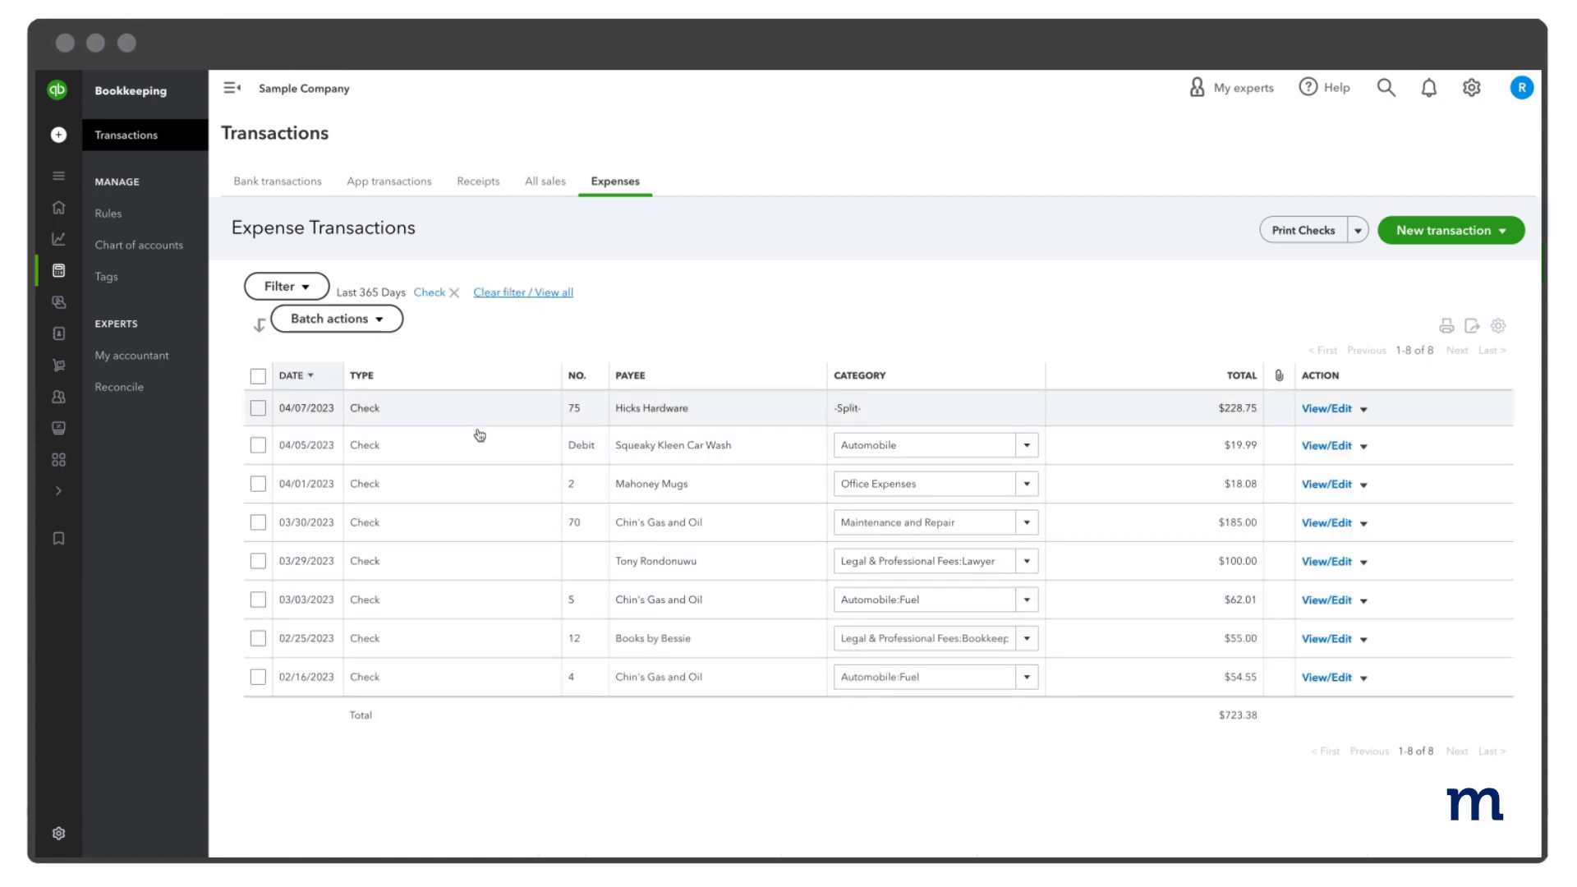
pyautogui.moveTo(462, 445)
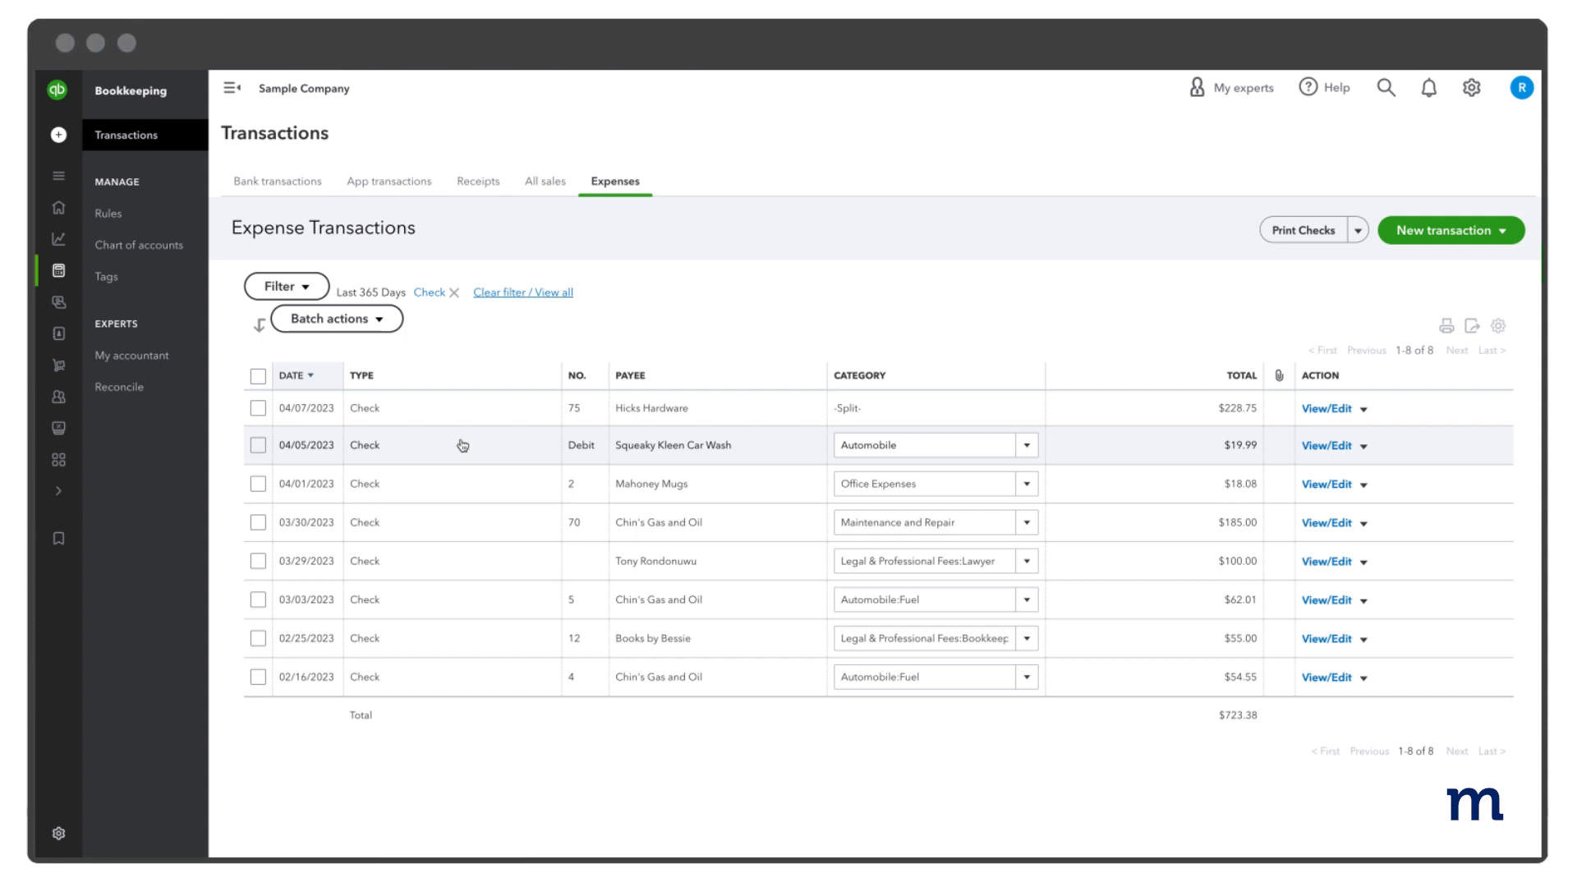
pyautogui.click(464, 445)
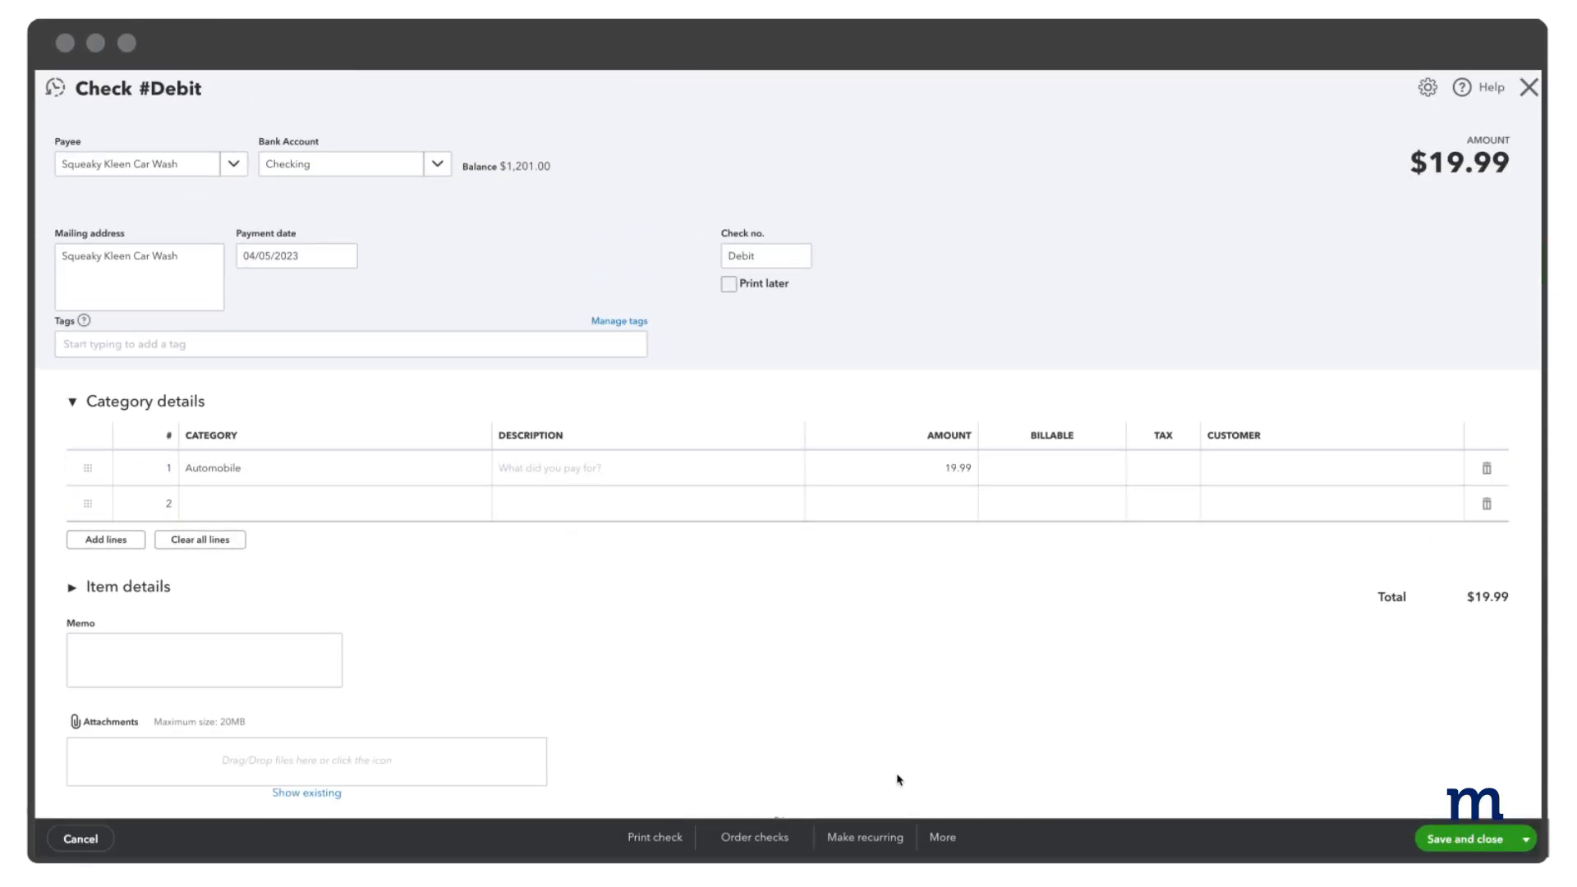
# Void the car wash check via More > Void and confirm with Yes
pyautogui.click(942, 836)
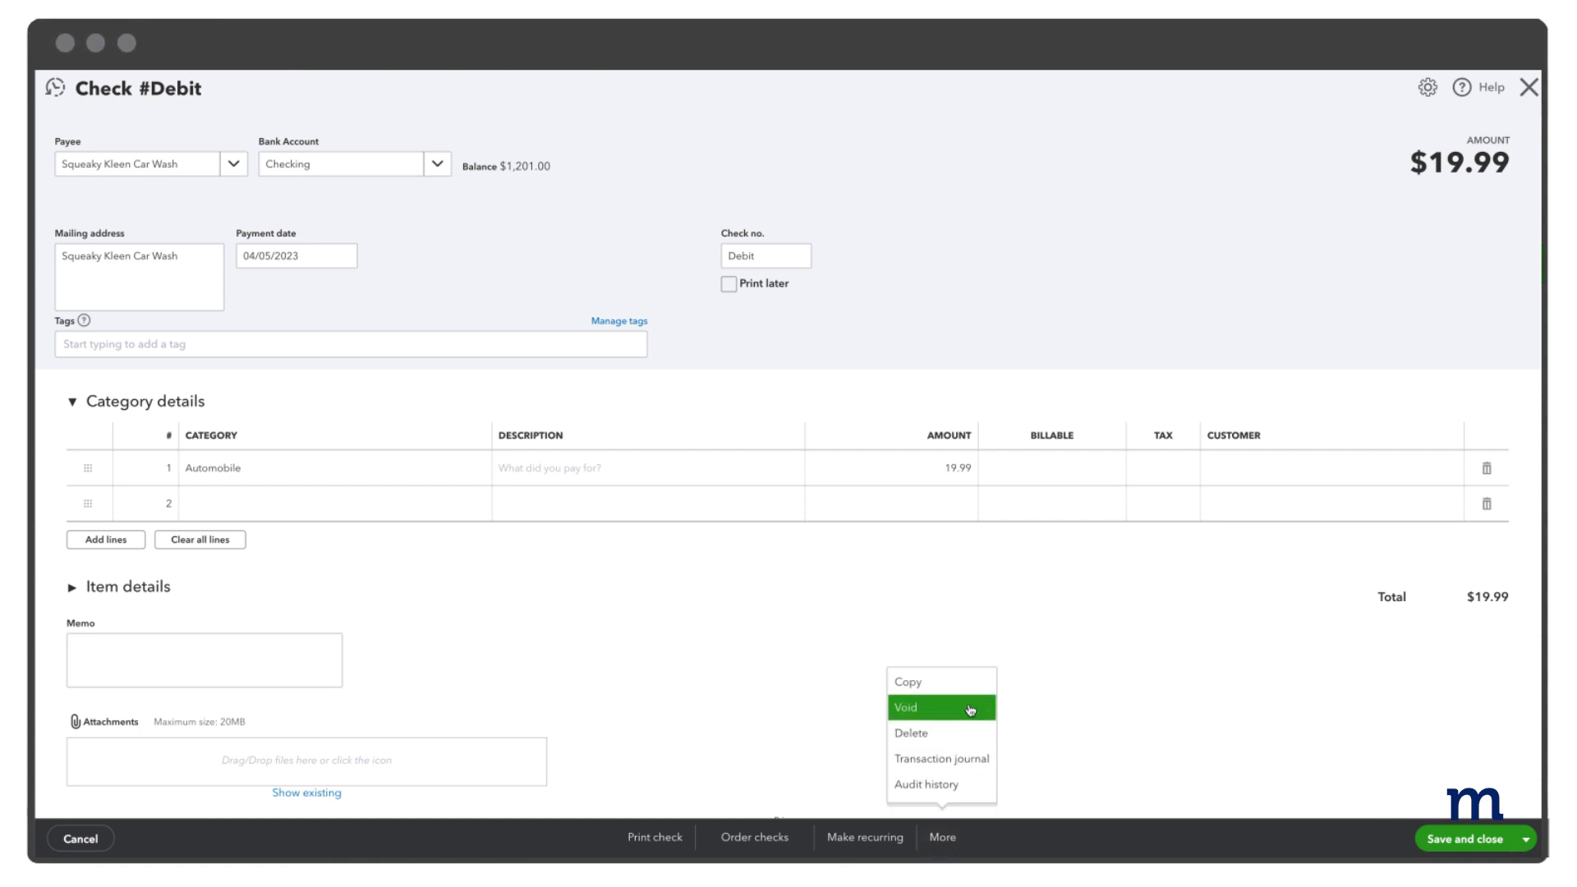
pyautogui.click(906, 707)
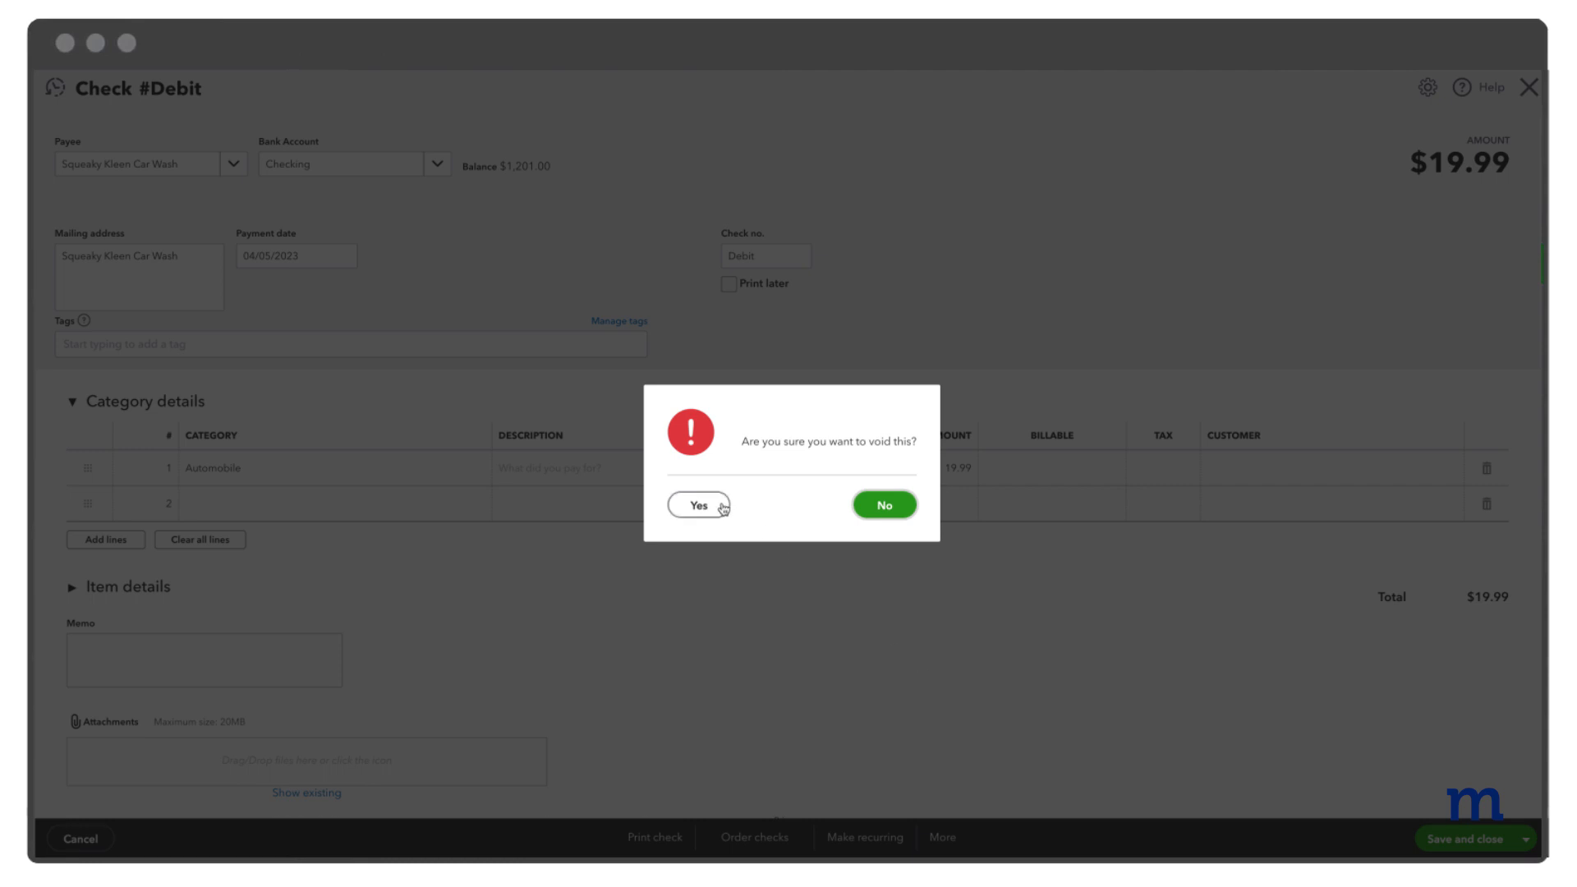
pyautogui.click(698, 504)
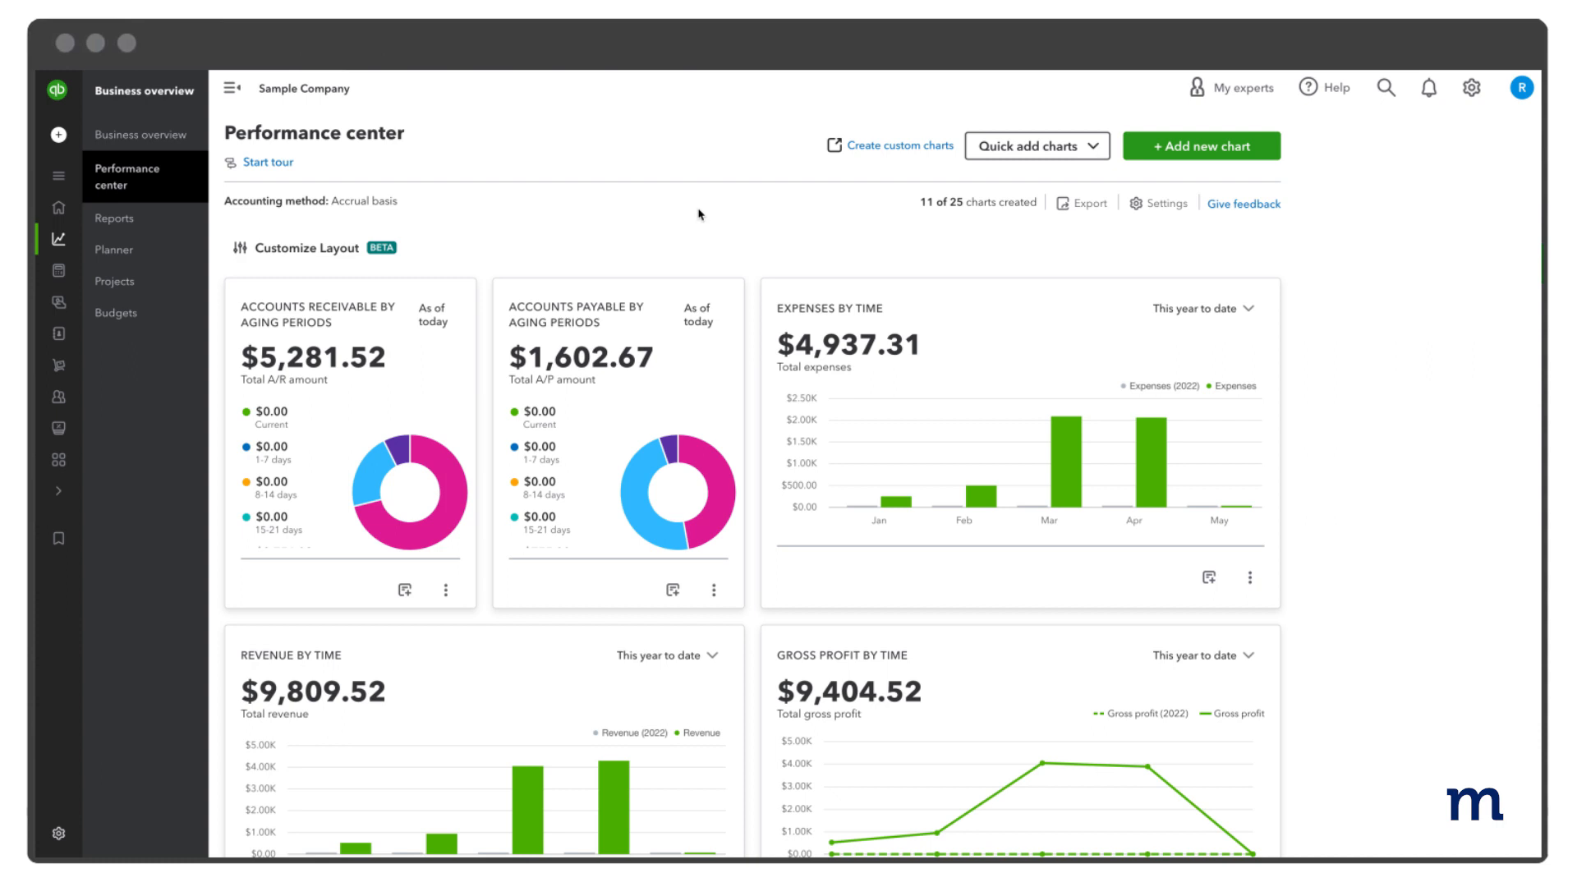
pyautogui.moveTo(113, 250)
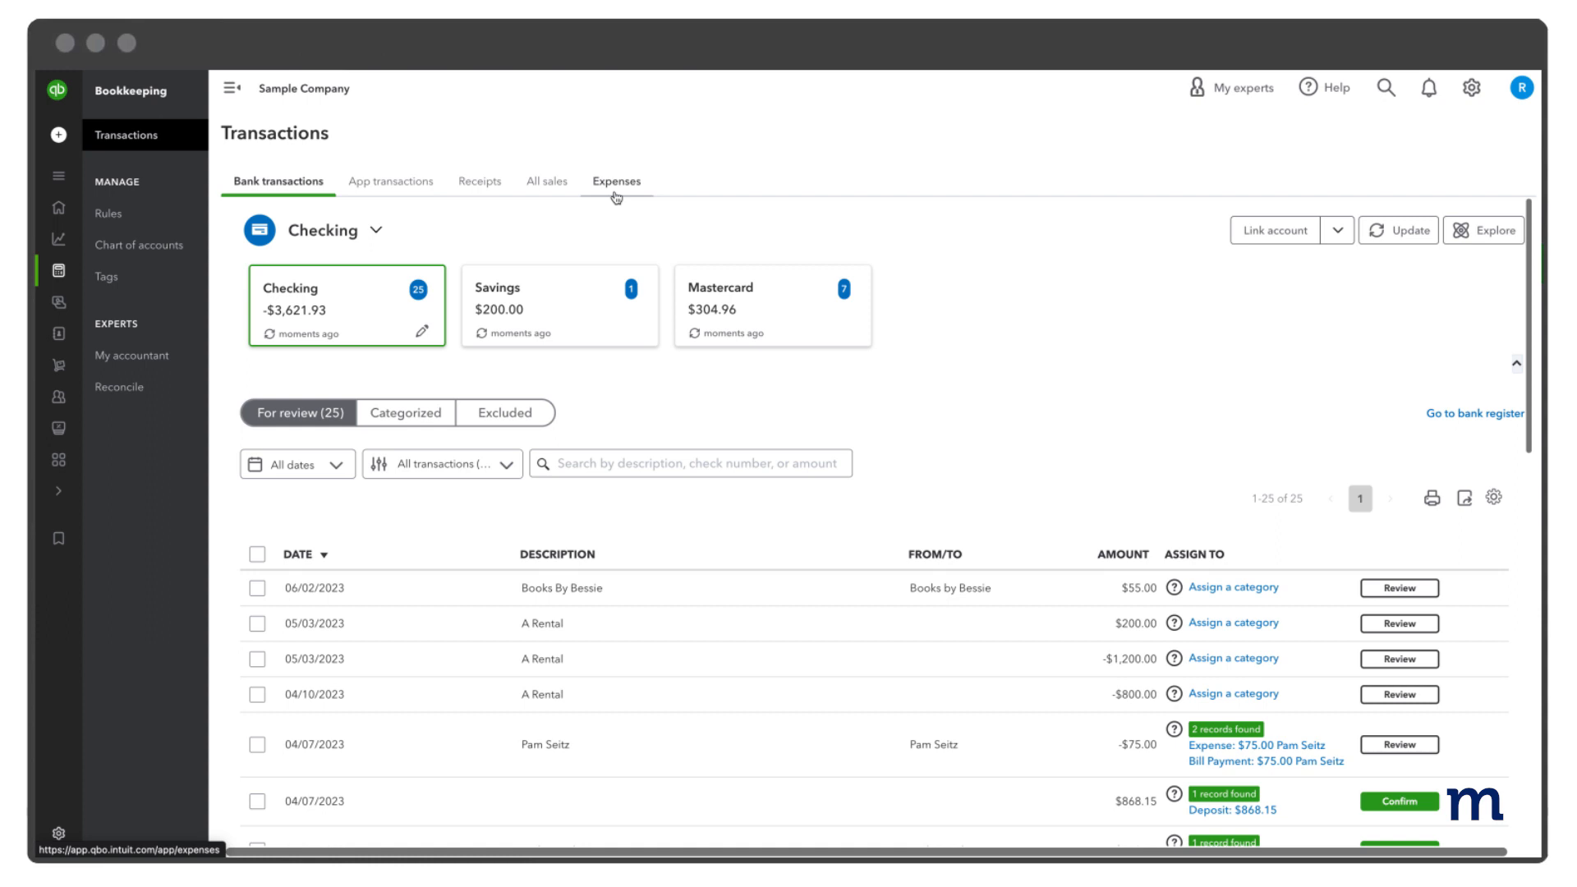
# From the expense list, void the Squeaky Kleen Car Wash check via its row Action menu and confirm
pyautogui.click(614, 181)
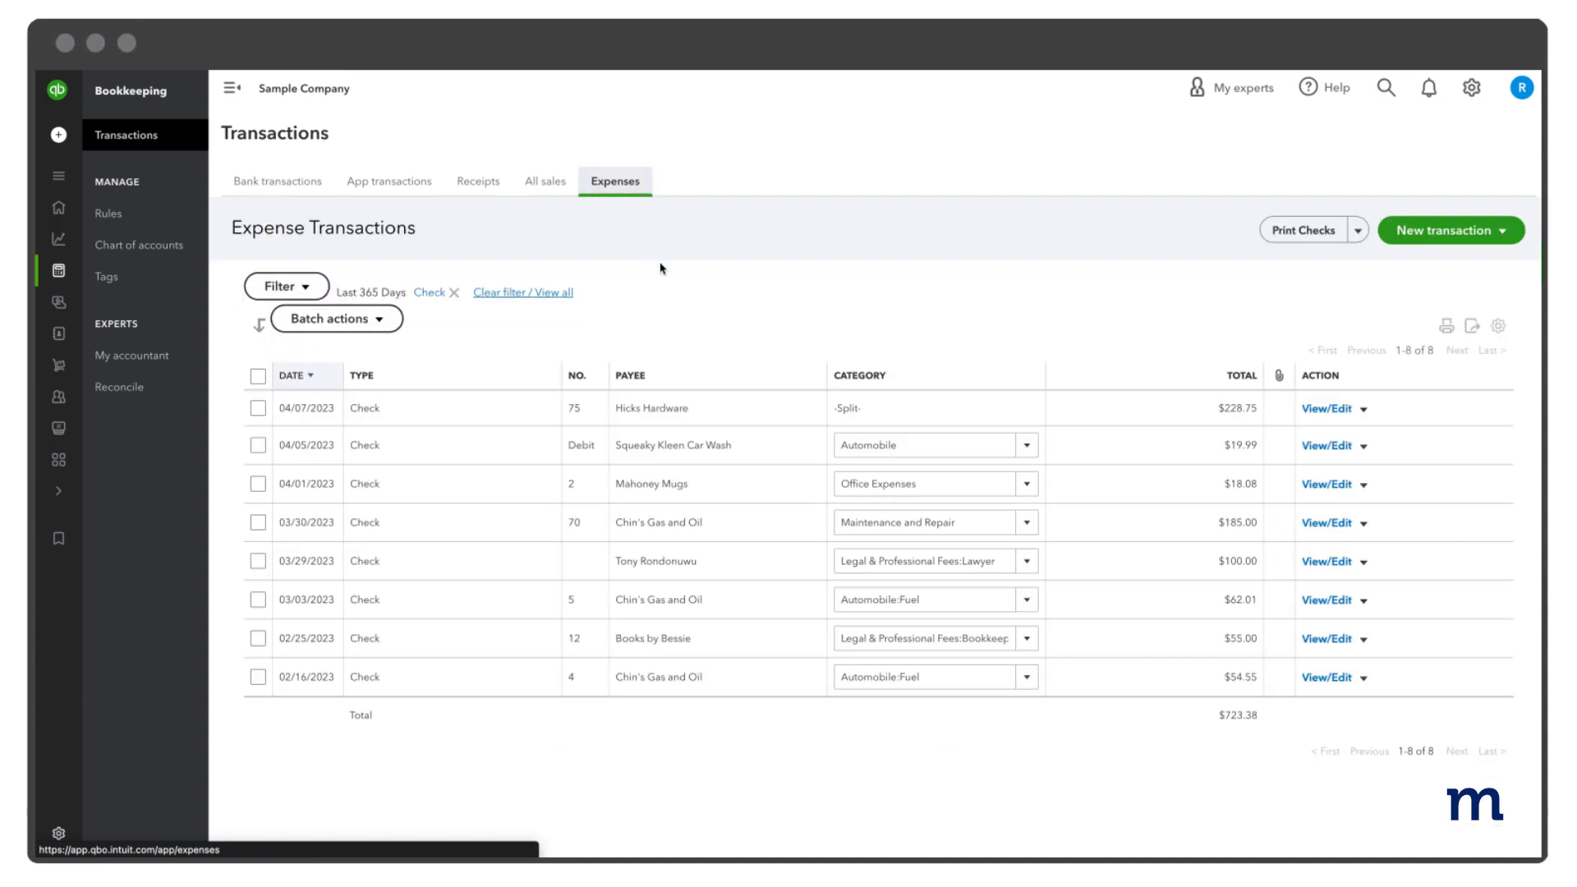
pyautogui.moveTo(1318, 368)
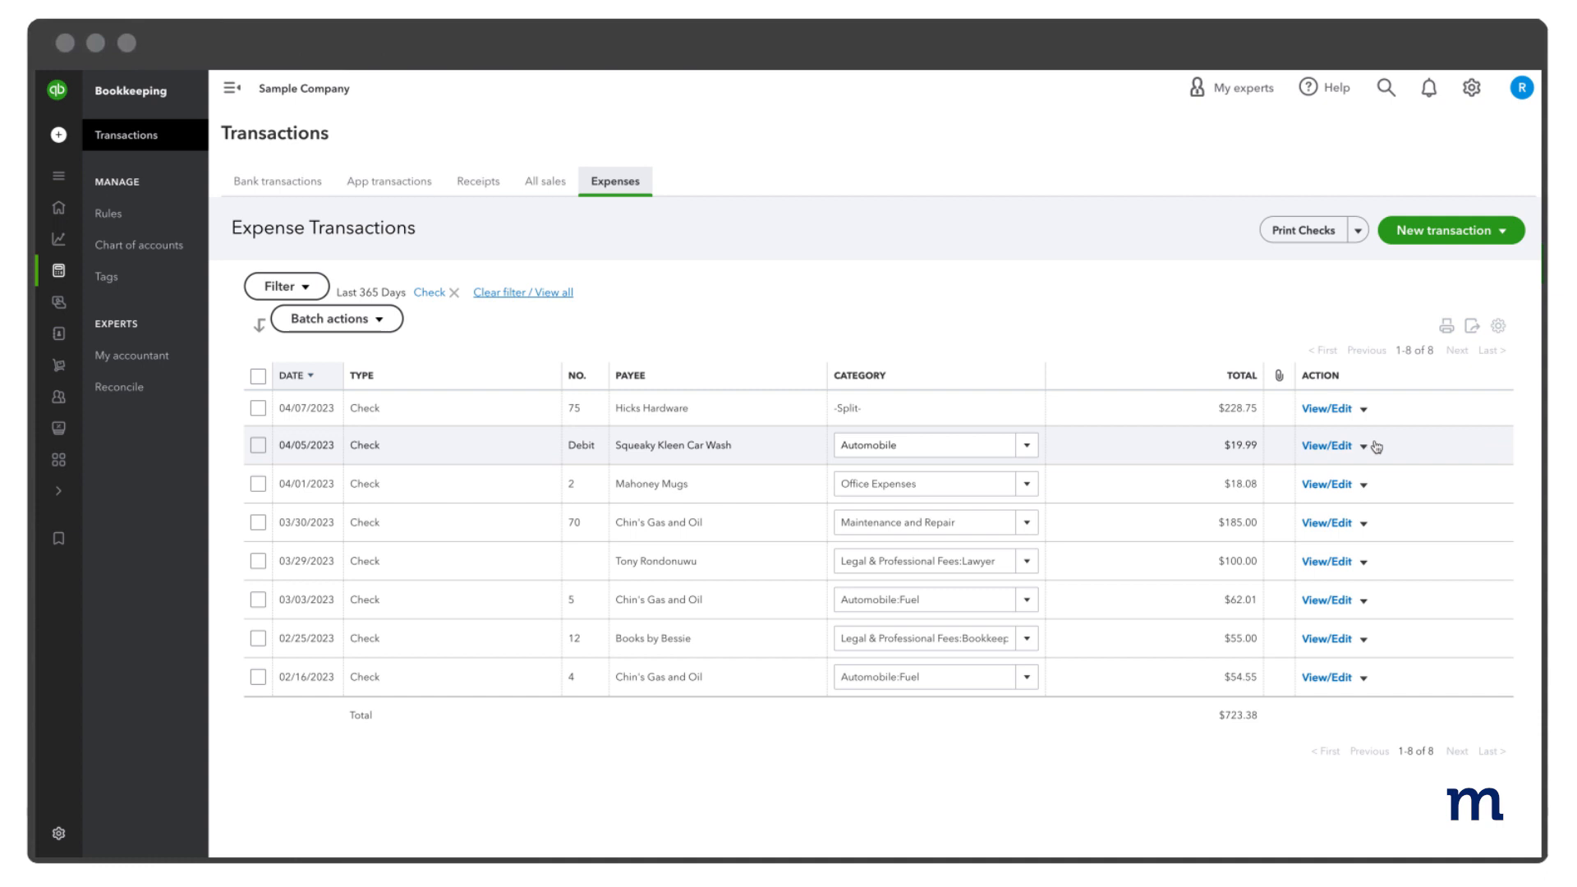
pyautogui.click(1364, 445)
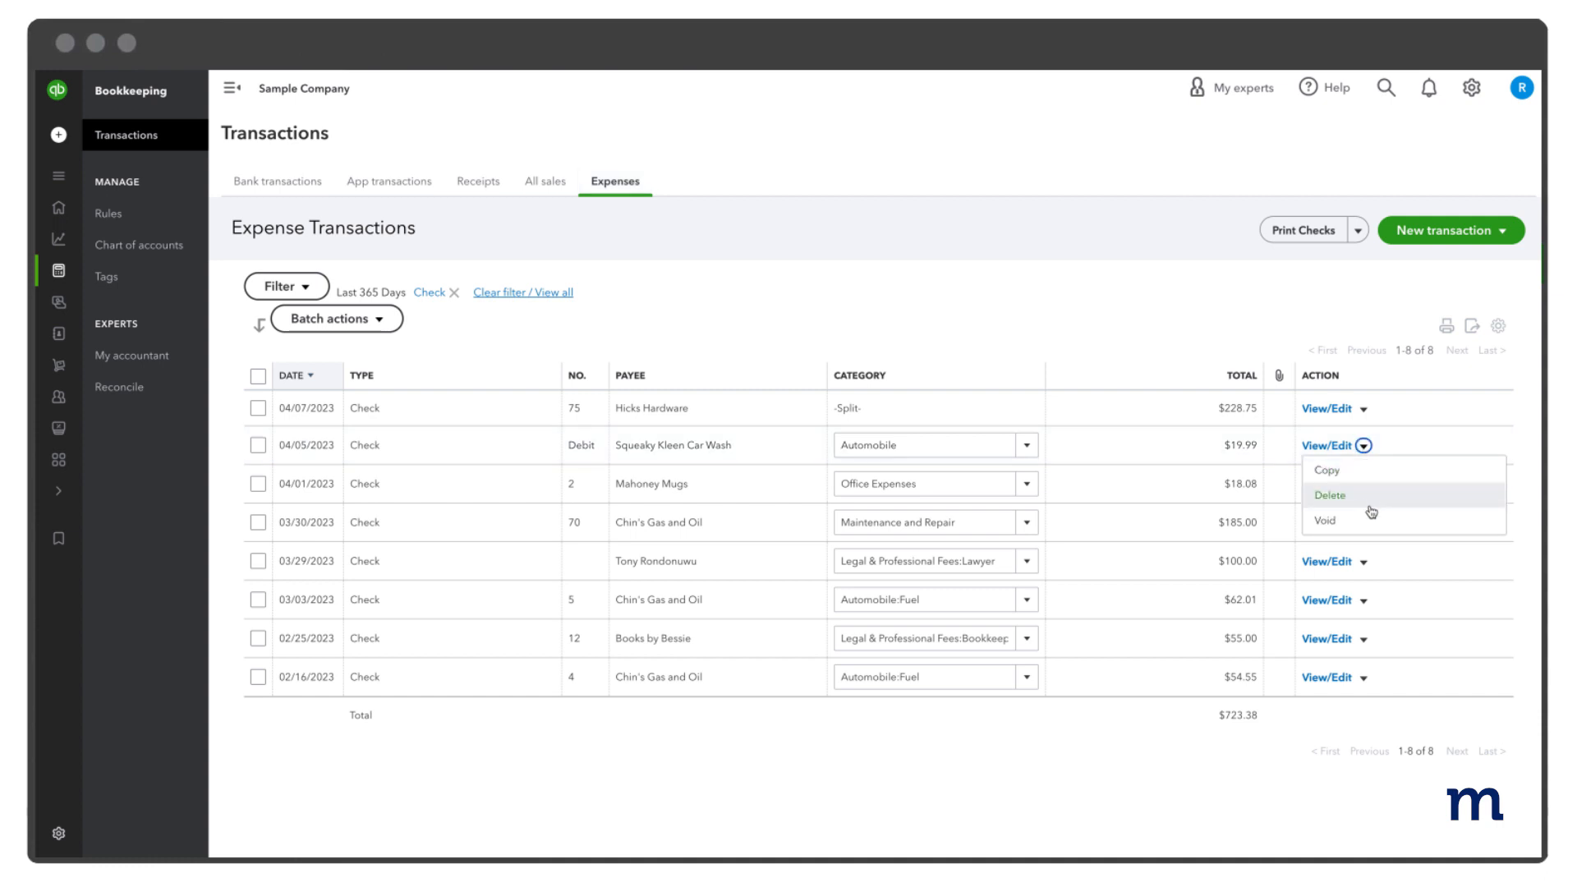
pyautogui.moveTo(1369, 528)
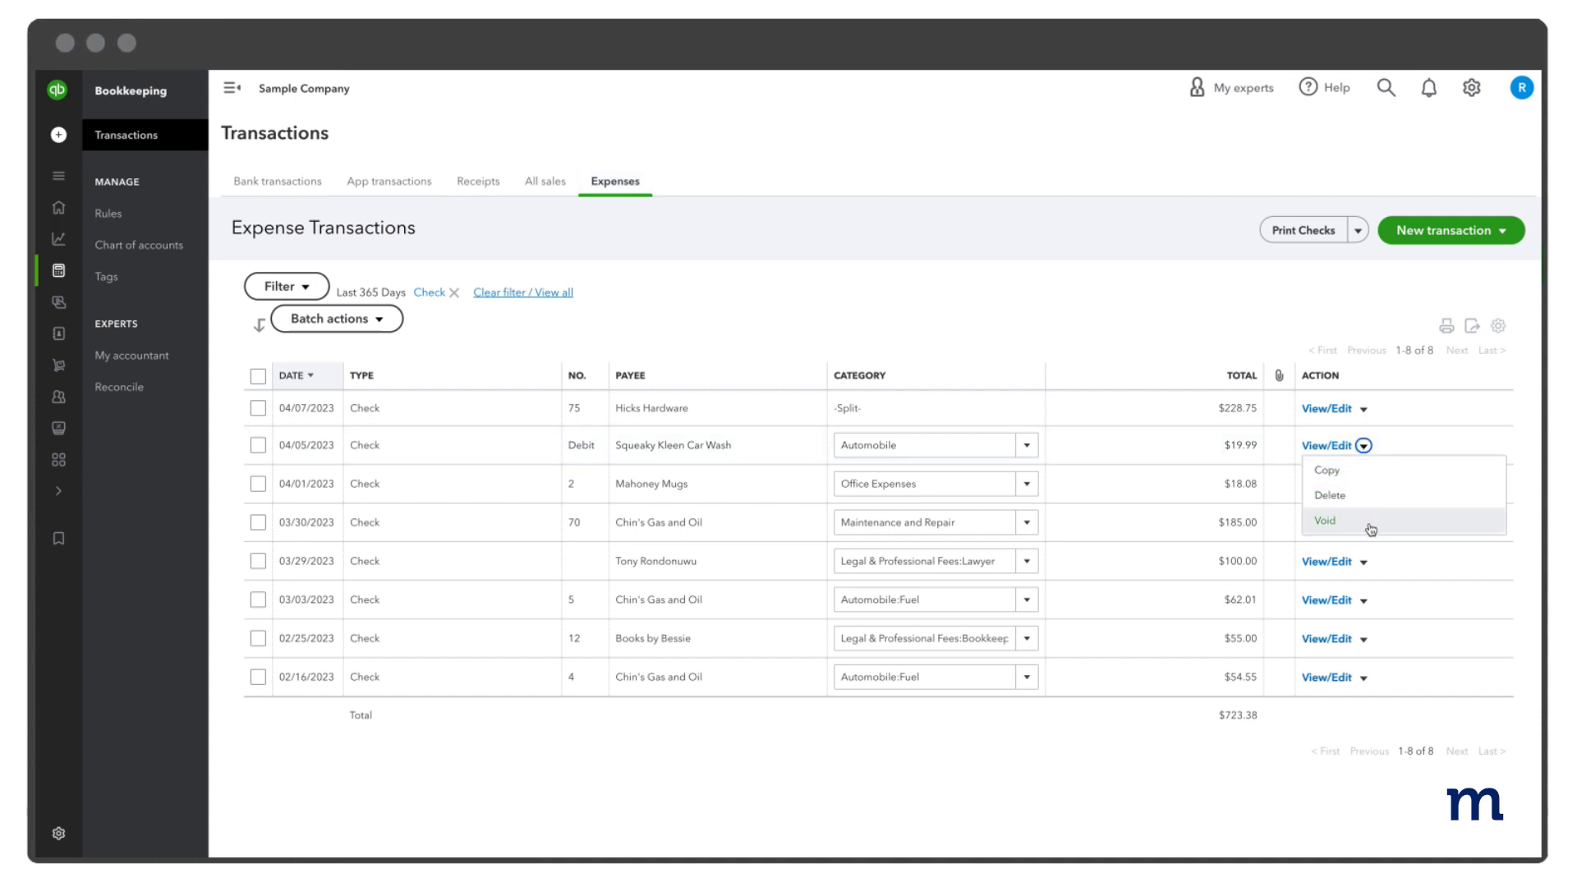
pyautogui.click(1326, 520)
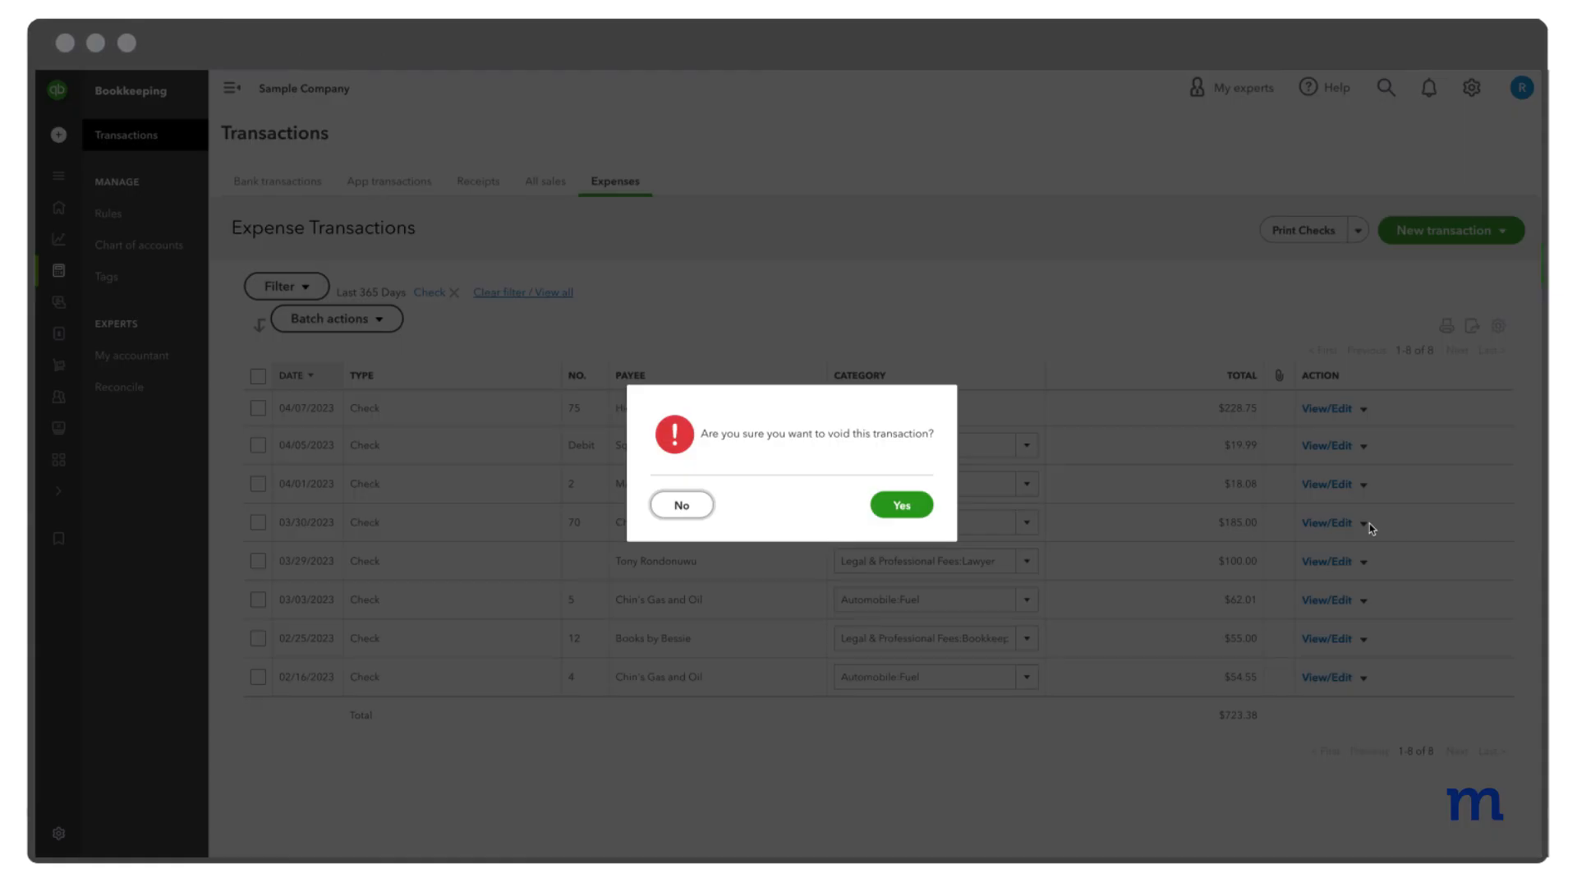
pyautogui.moveTo(902, 505)
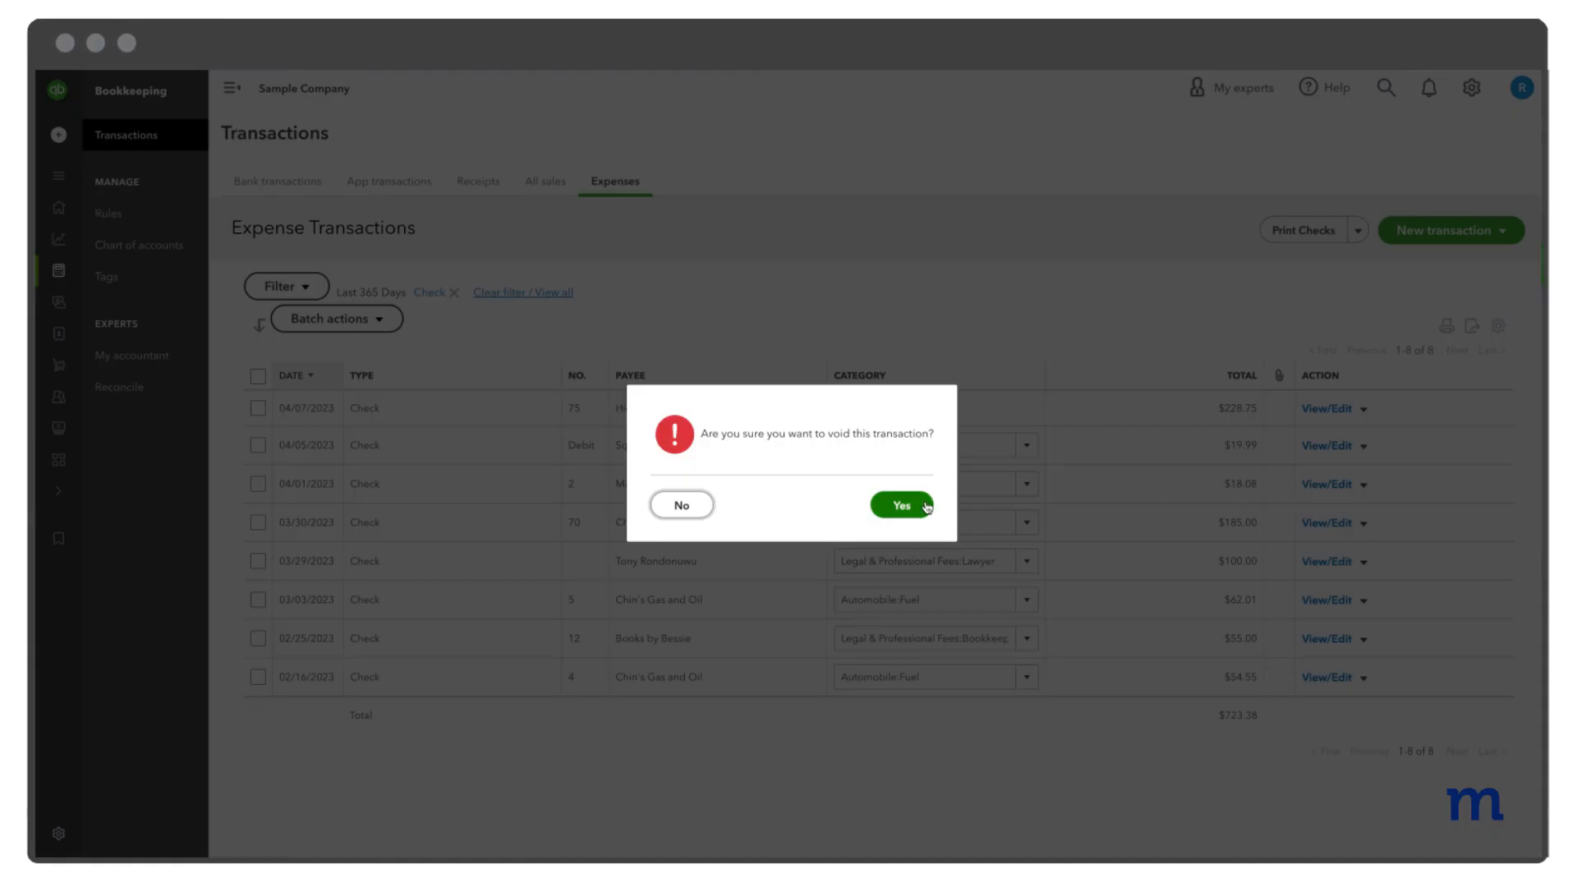
pyautogui.click(902, 504)
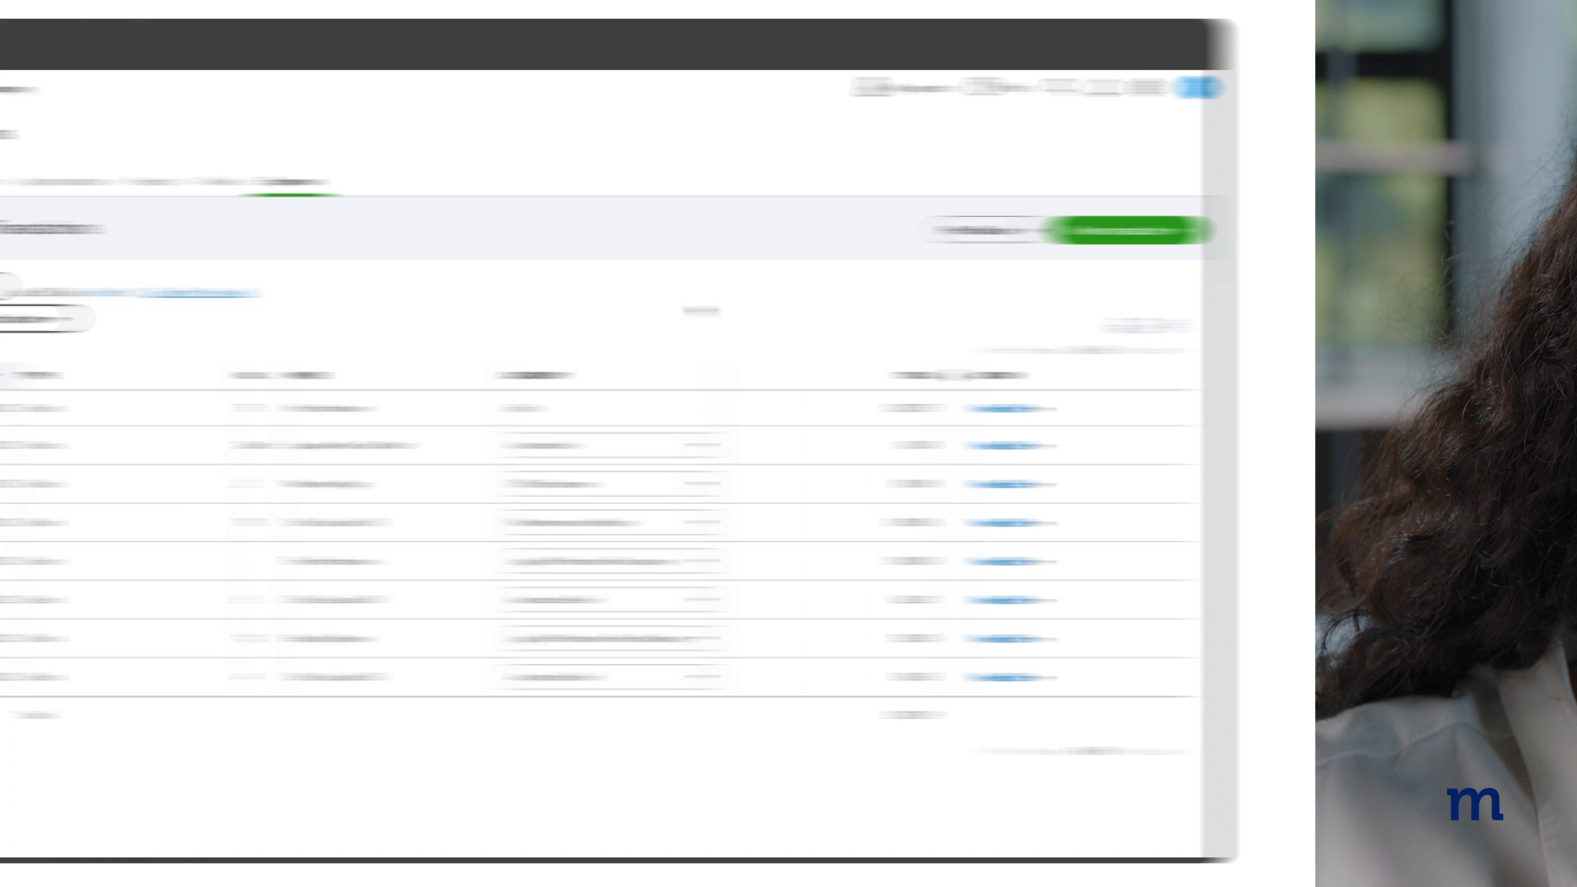